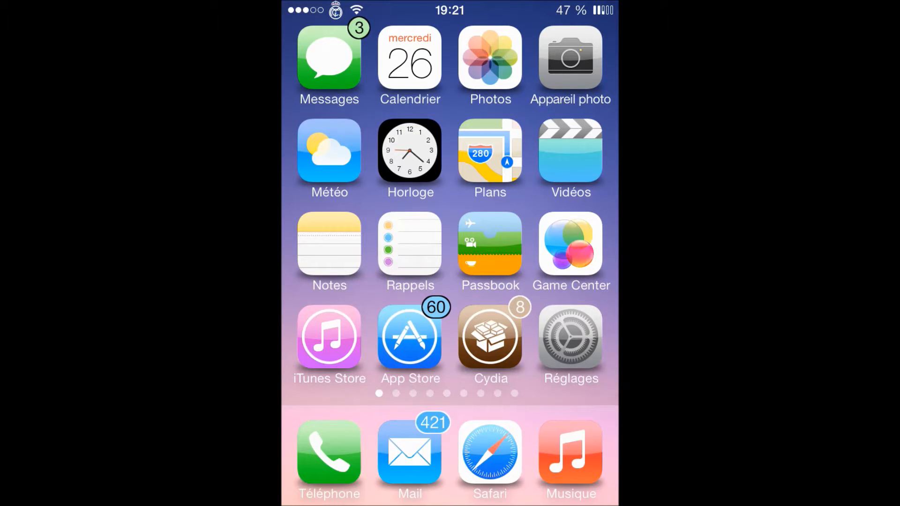
- Swipe through the home screens to the page of app folders with shadowed icons
{"action": "scroll", "scroll_direction": "left", "scroll_amount": 3}
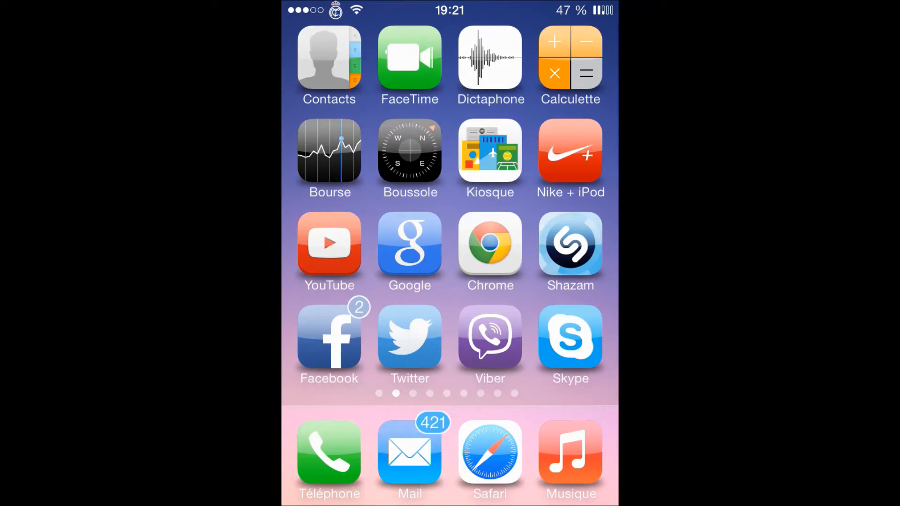
{"action": "scroll", "scroll_direction": "left", "scroll_amount": 3}
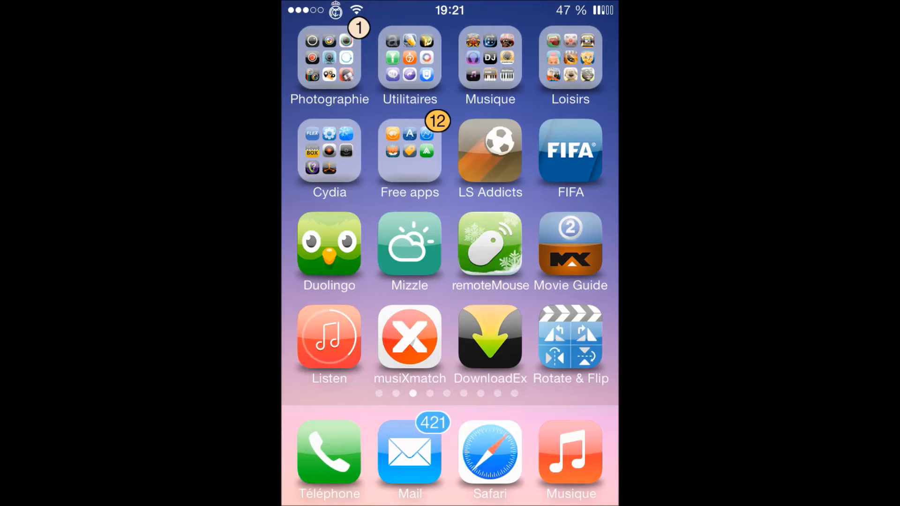
{"action": "scroll", "scroll_direction": "left", "scroll_amount": 3}
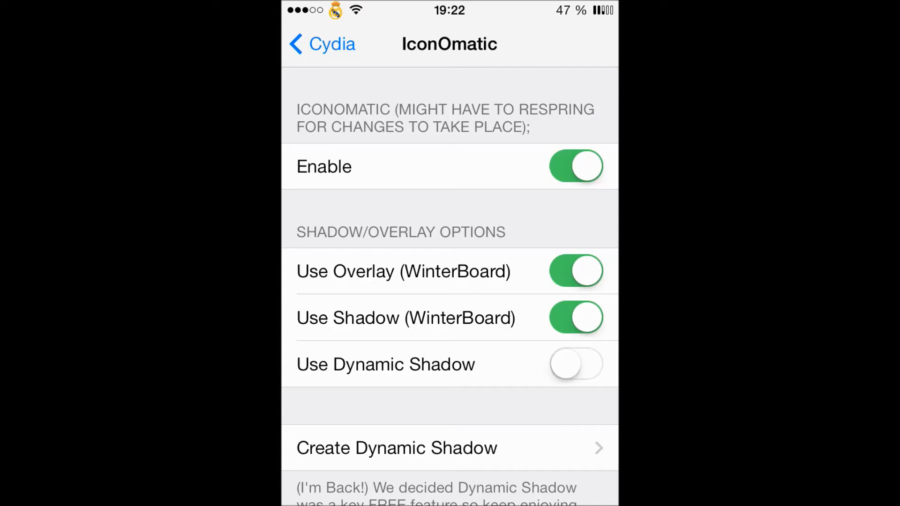
- Scroll the IconOmatic options to the support section and back, then return to Cydia tweaks
{"action": "scroll", "scroll_direction": "down", "scroll_amount": 3}
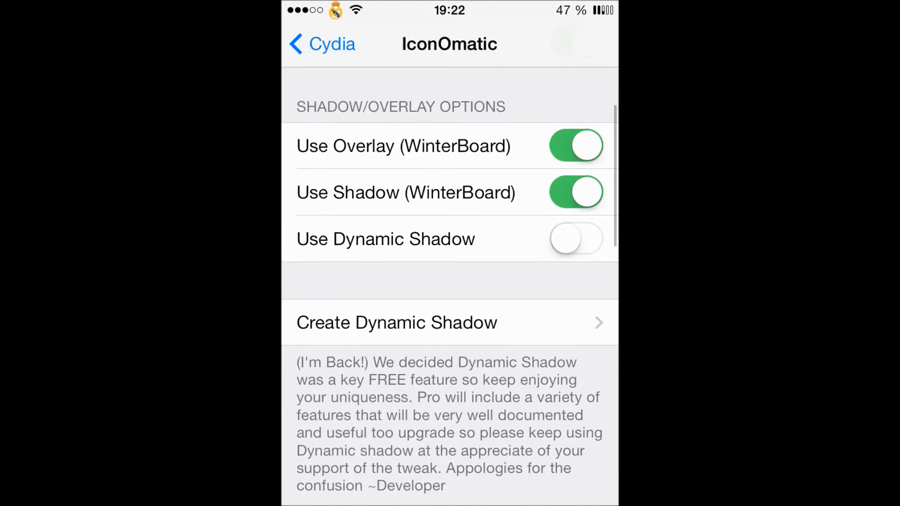
{"action": "scroll", "scroll_direction": "down", "scroll_amount": 3}
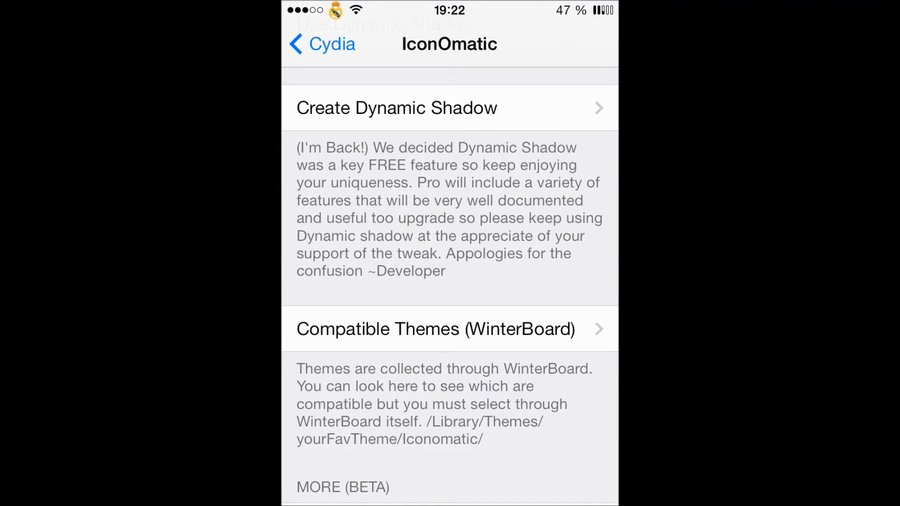
{"action": "scroll", "scroll_direction": "down", "scroll_amount": 3}
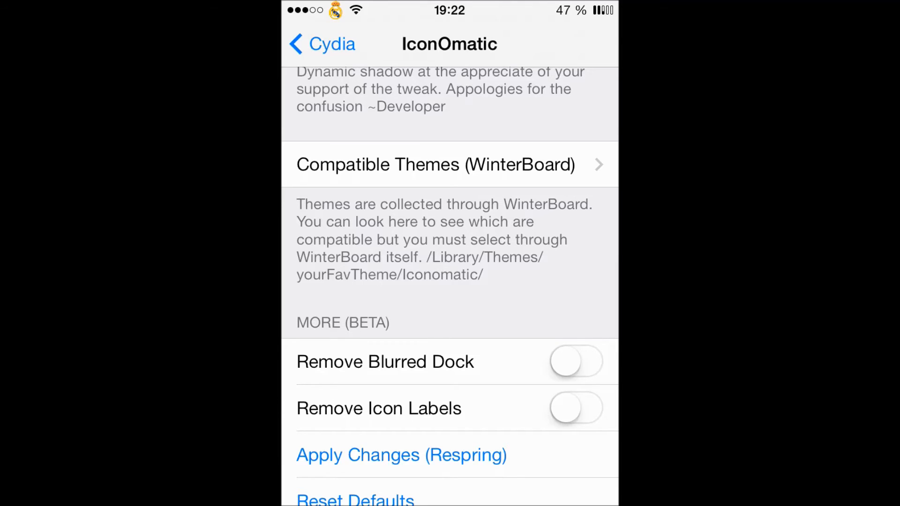
{"action": "scroll", "scroll_direction": "down", "scroll_amount": 3}
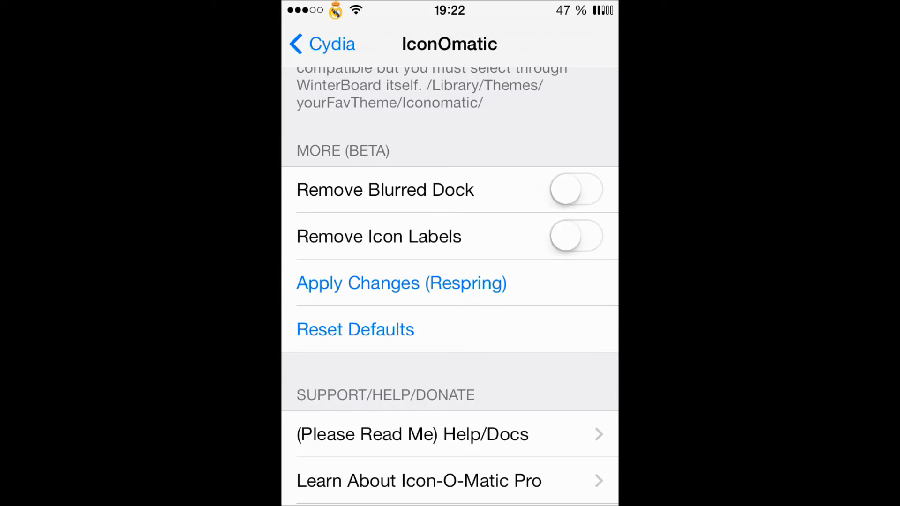
{"action": "scroll", "scroll_direction": "up", "scroll_amount": 3}
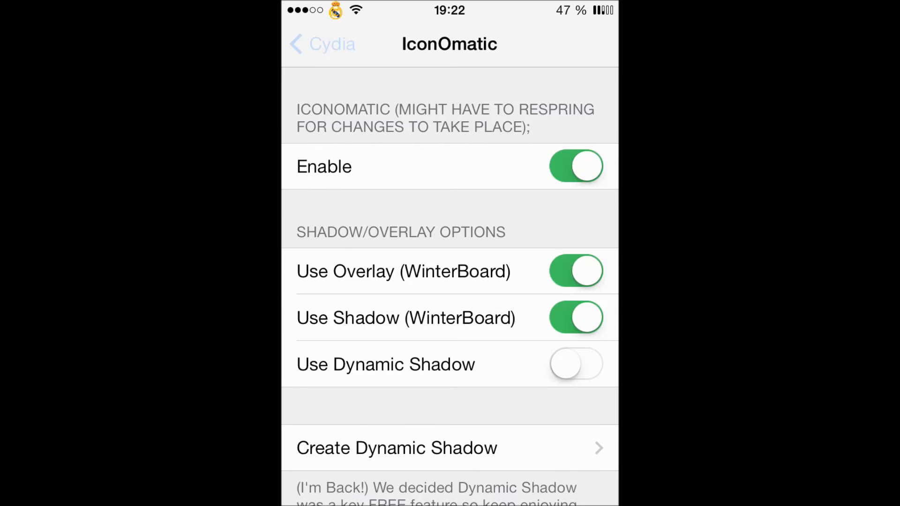
{"action": "left_click", "coordinate": [321, 44]}
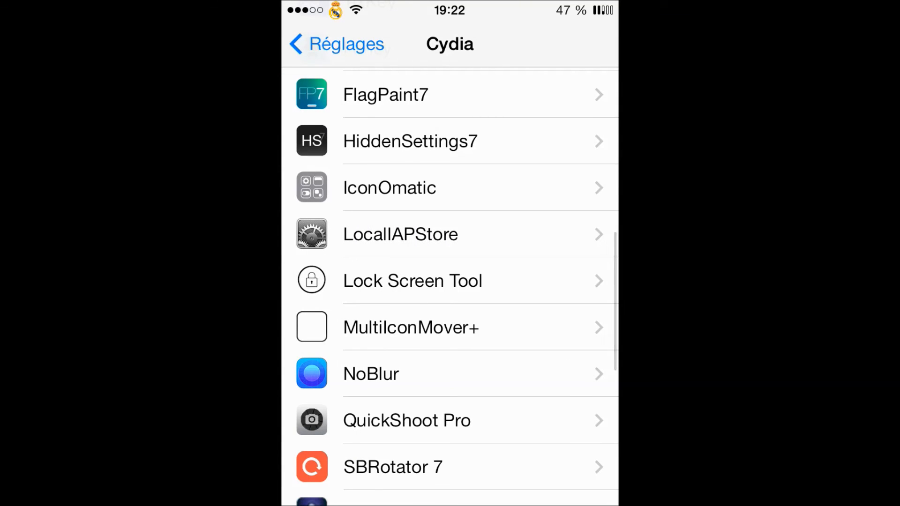